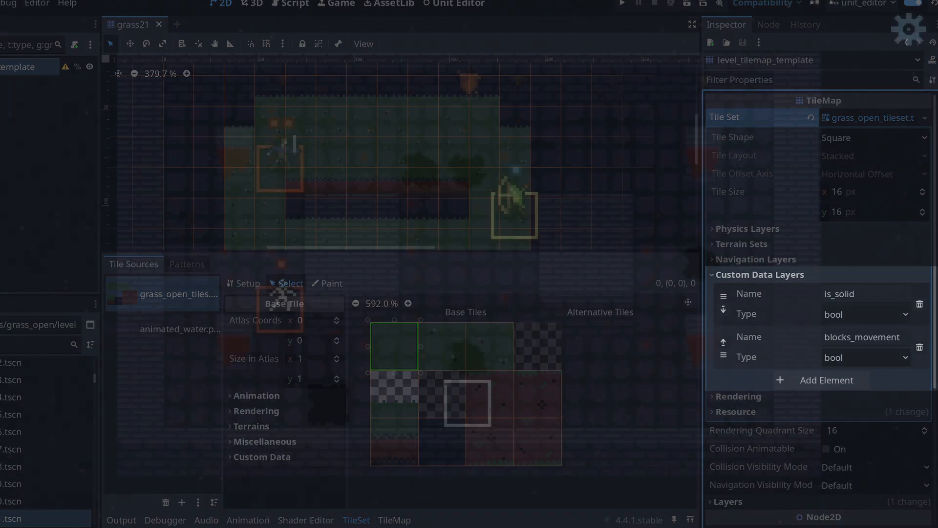
click(622, 5)
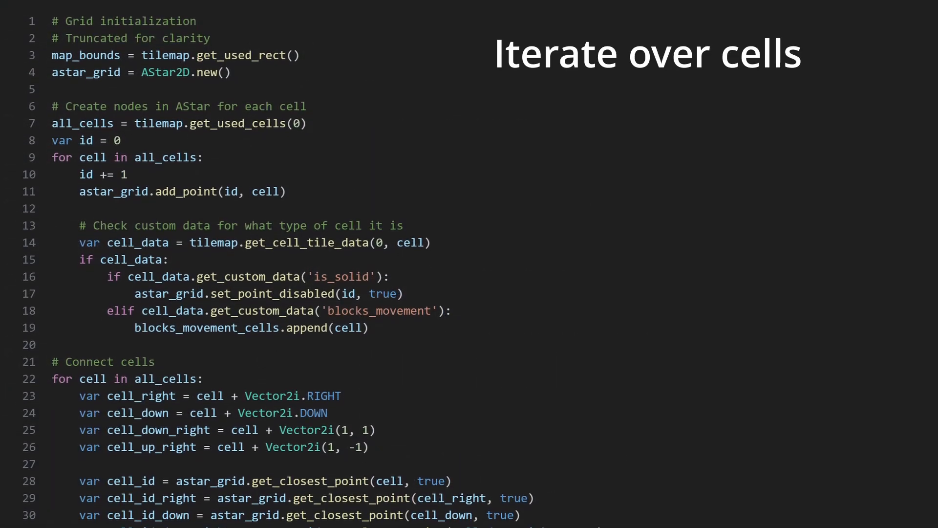
scroll(down, 3)
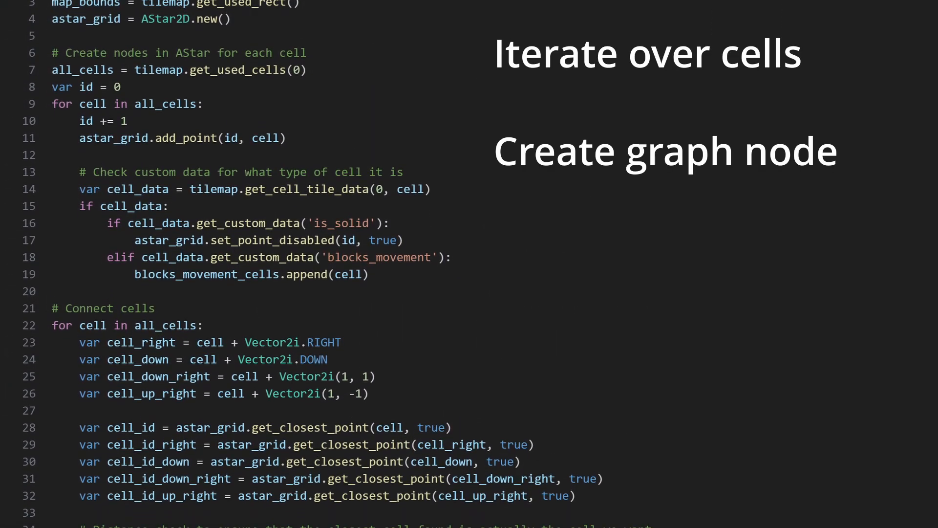
scroll(down, 3)
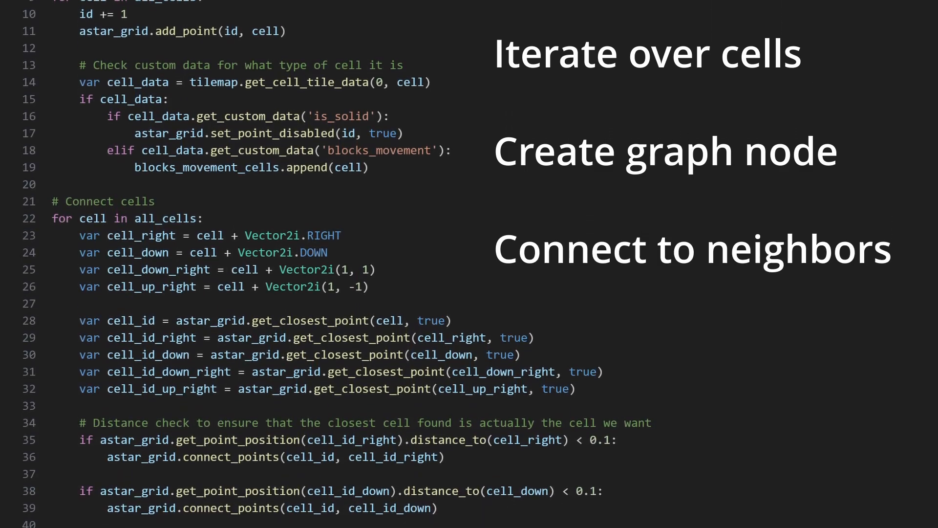
scroll(down, 3)
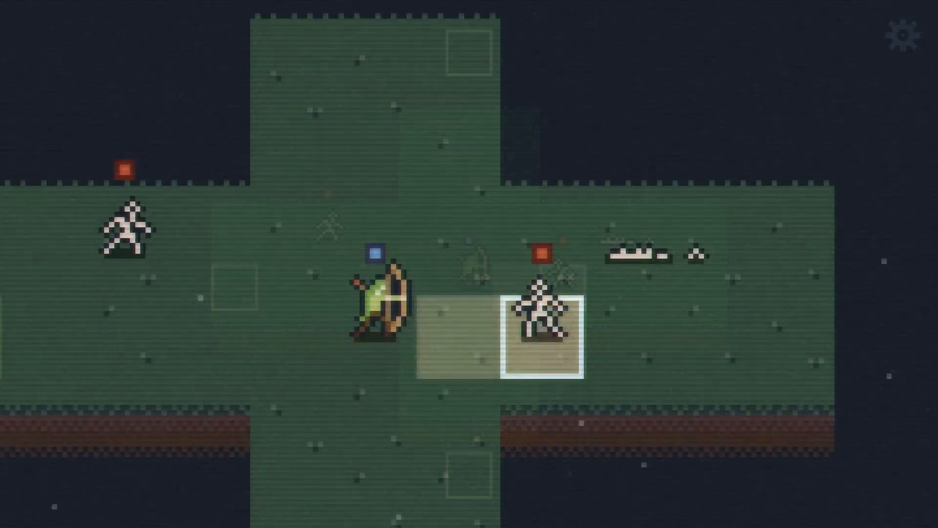
click(543, 314)
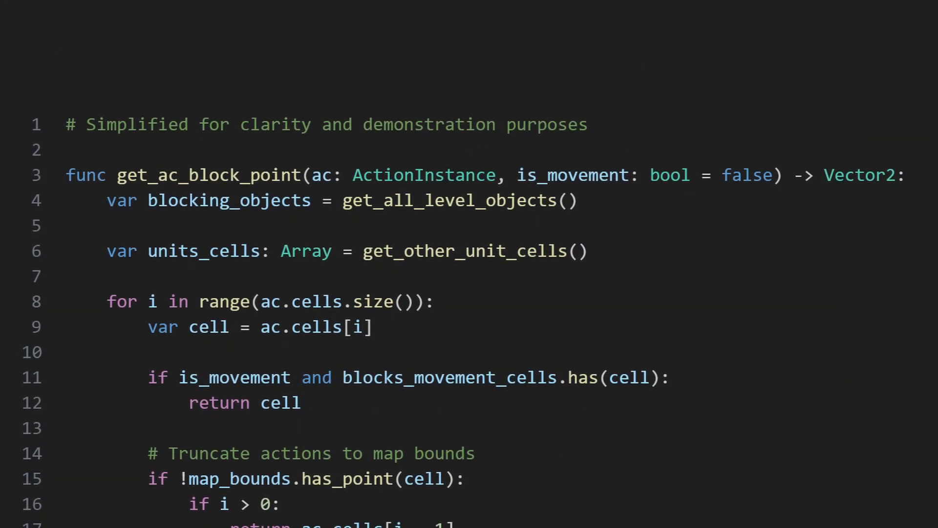
scroll(down, 3)
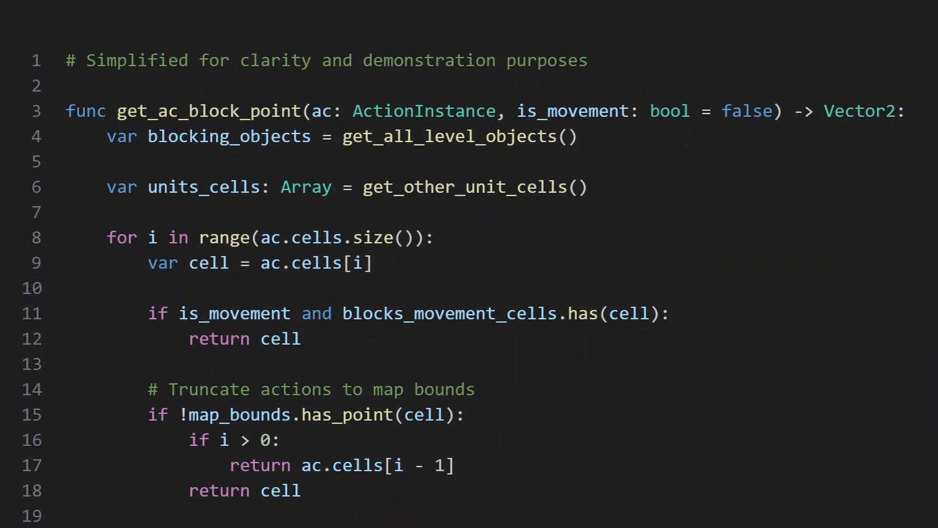
scroll(down, 3)
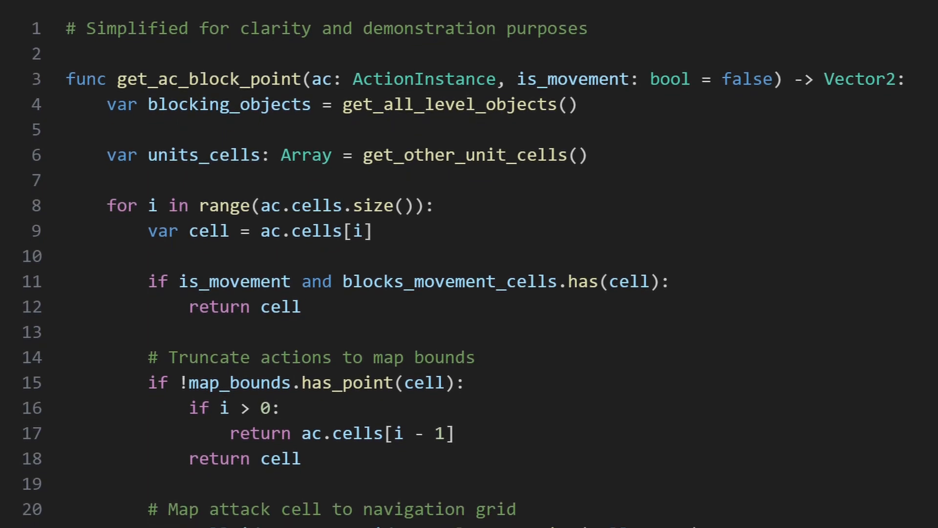
scroll(down, 3)
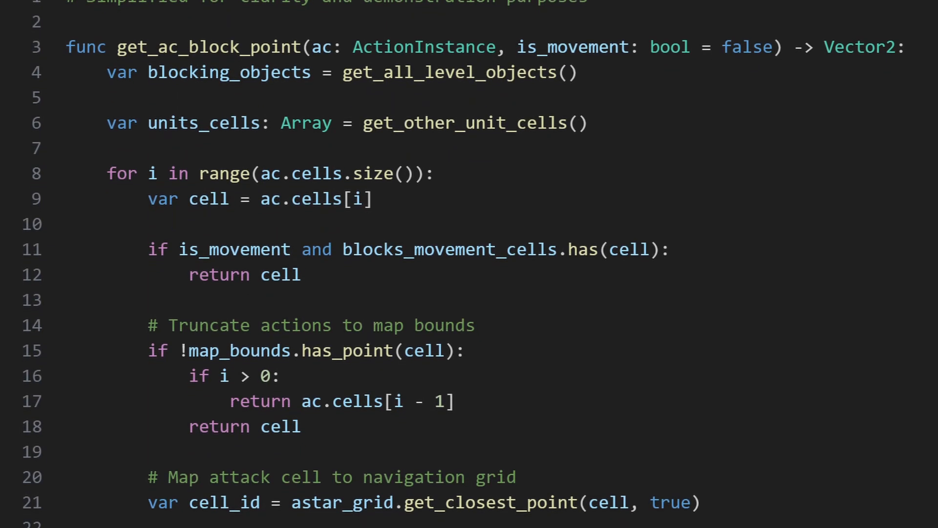
scroll(down, 3)
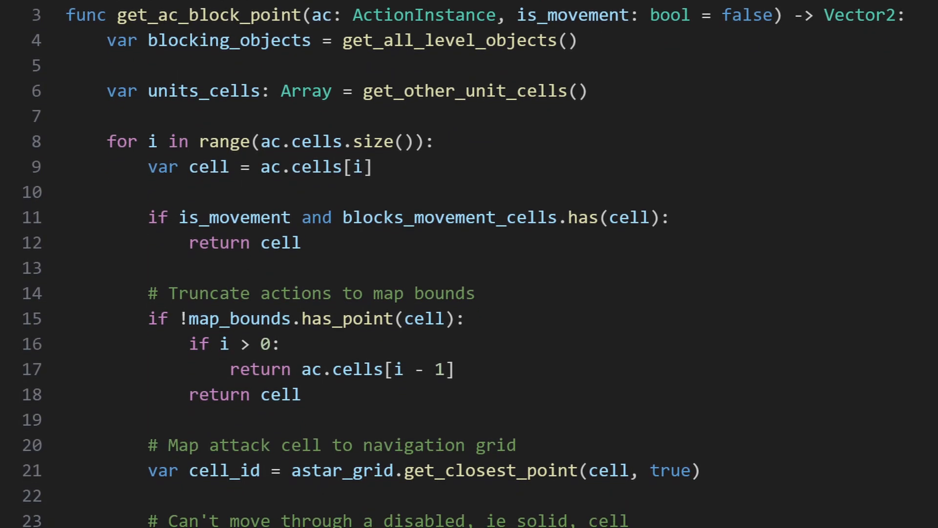
scroll(down, 3)
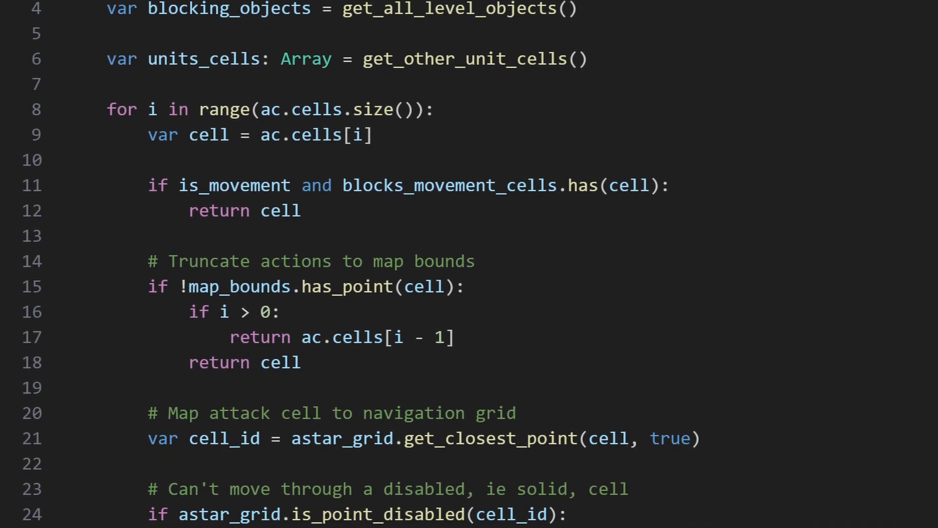
scroll(down, 3)
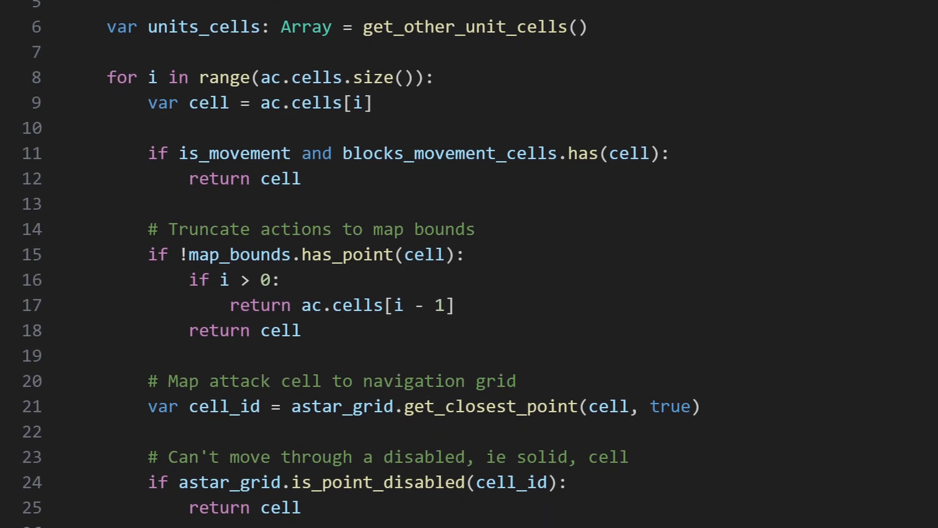
scroll(down, 3)
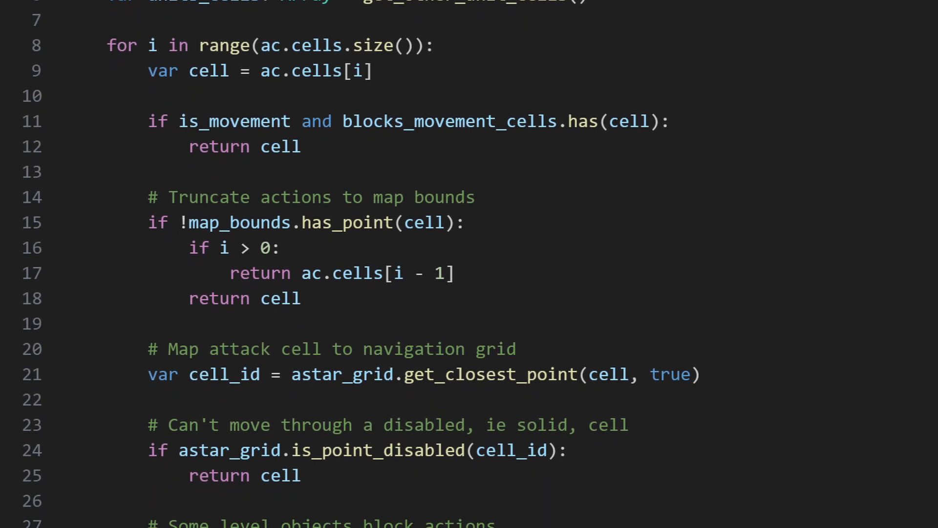
scroll(down, 3)
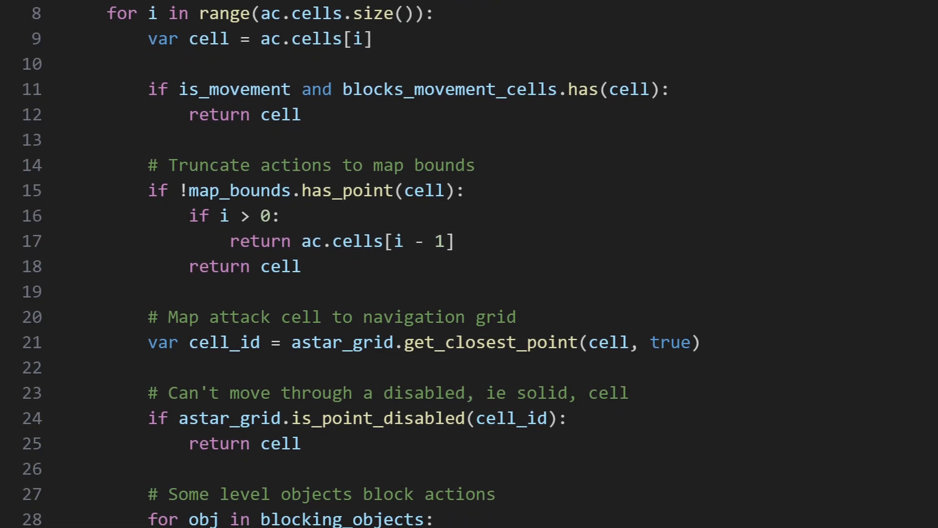
scroll(down, 3)
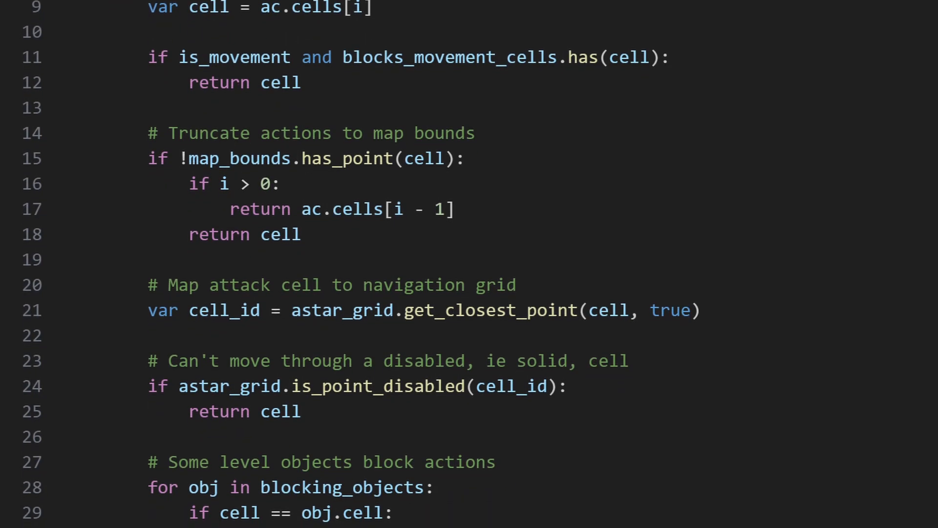
scroll(down, 3)
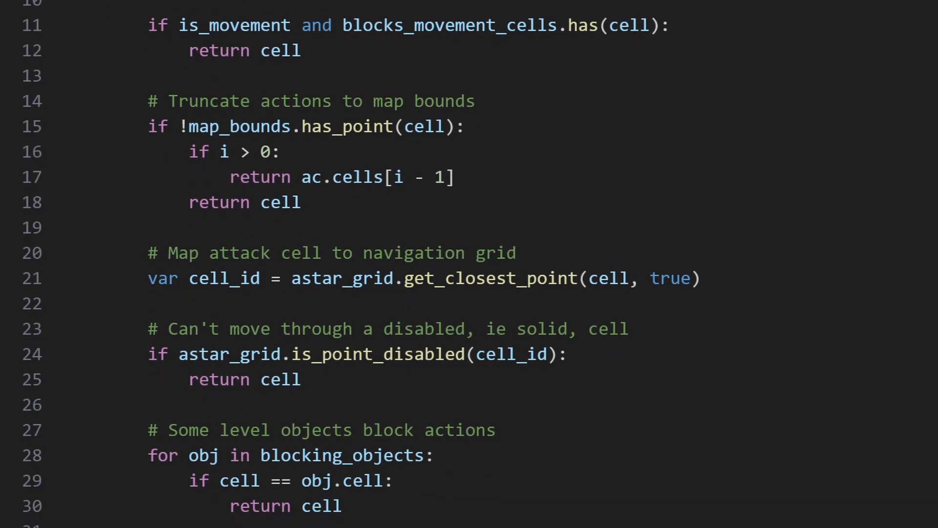
scroll(down, 3)
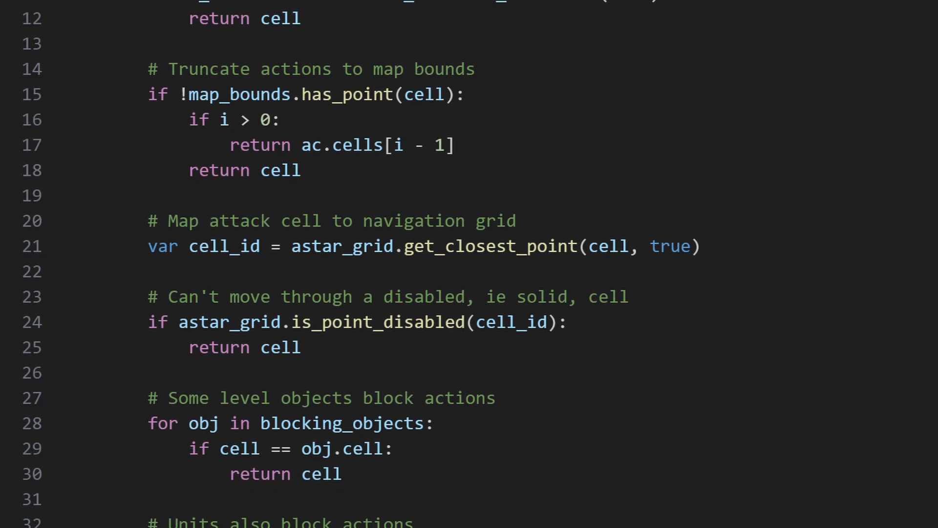
scroll(down, 3)
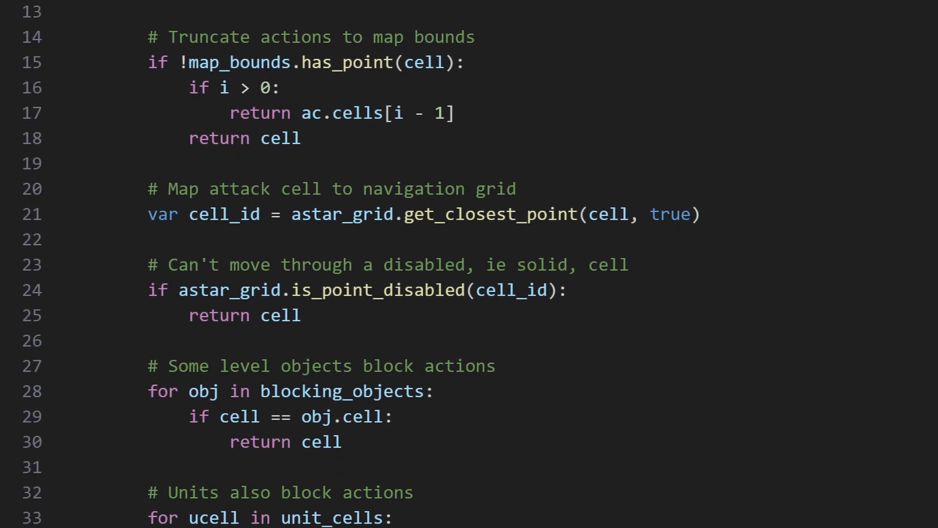
scroll(down, 3)
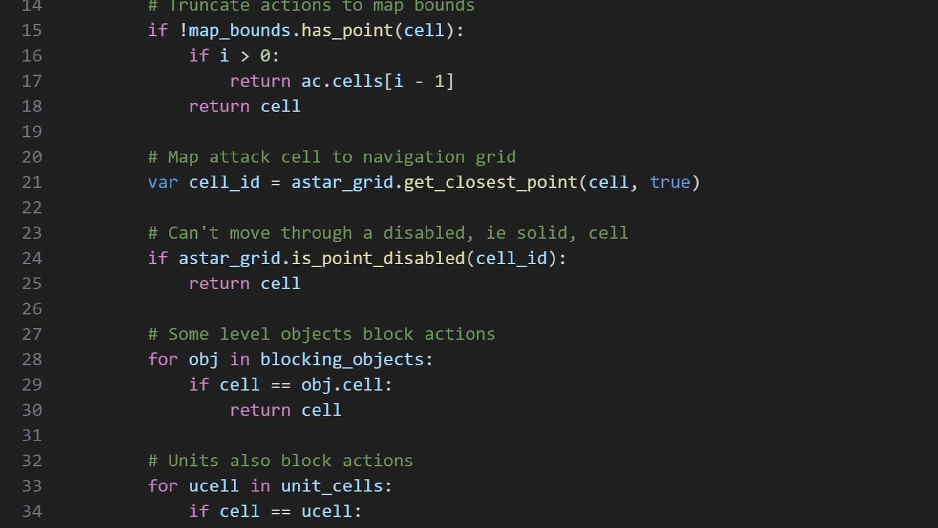
scroll(down, 3)
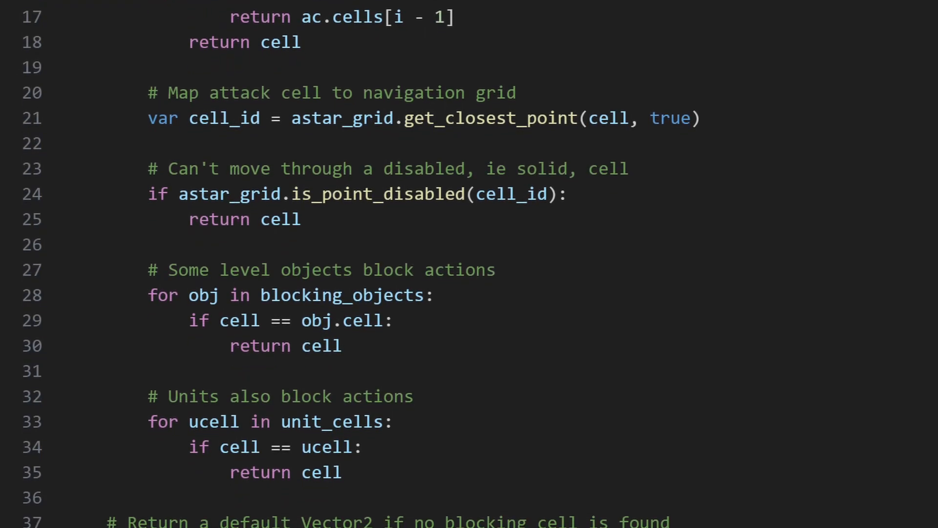
scroll(down, 3)
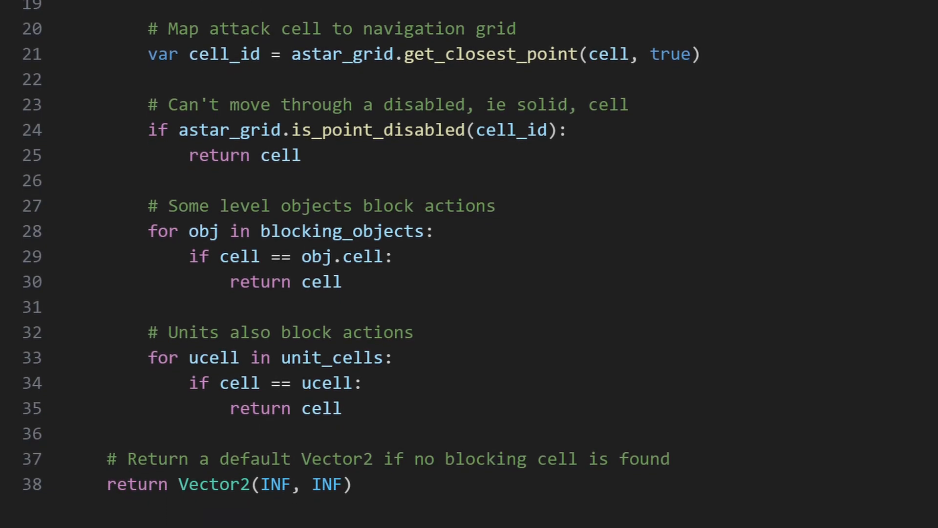
scroll(down, 3)
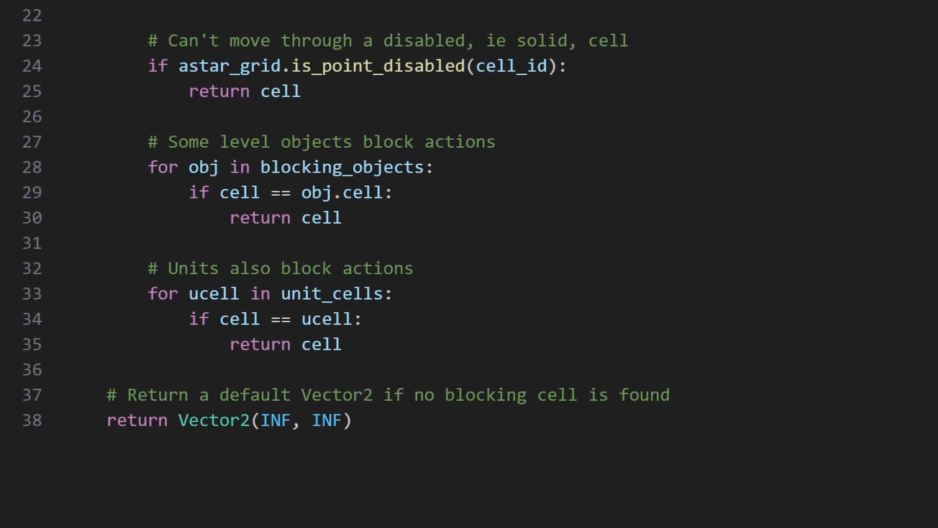
scroll(down, 3)
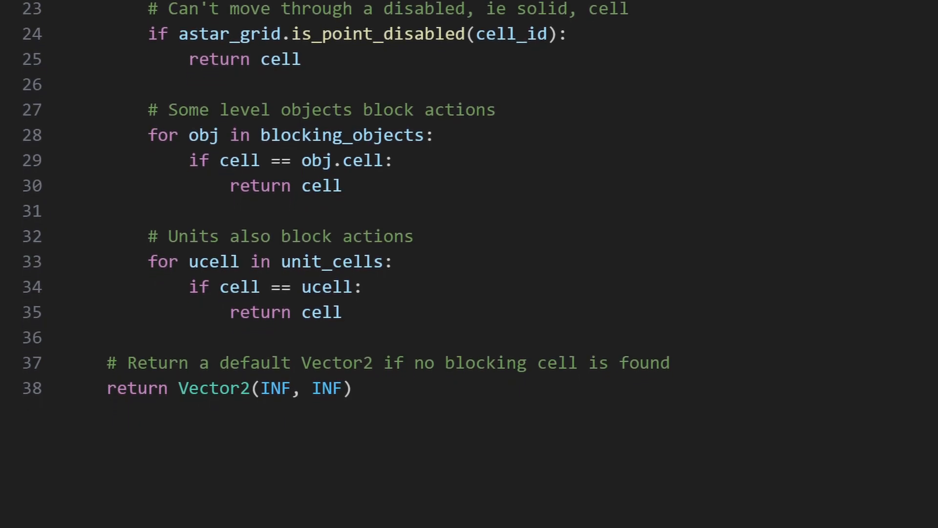